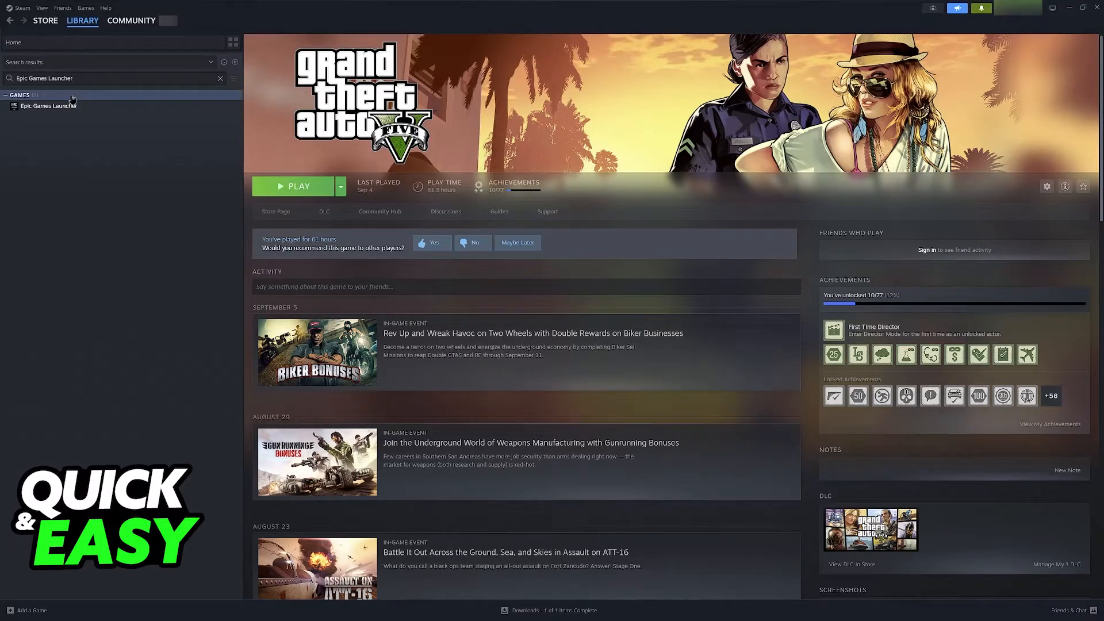
Step: Open the Epic Games Launcher page from the library search results
click(48, 106)
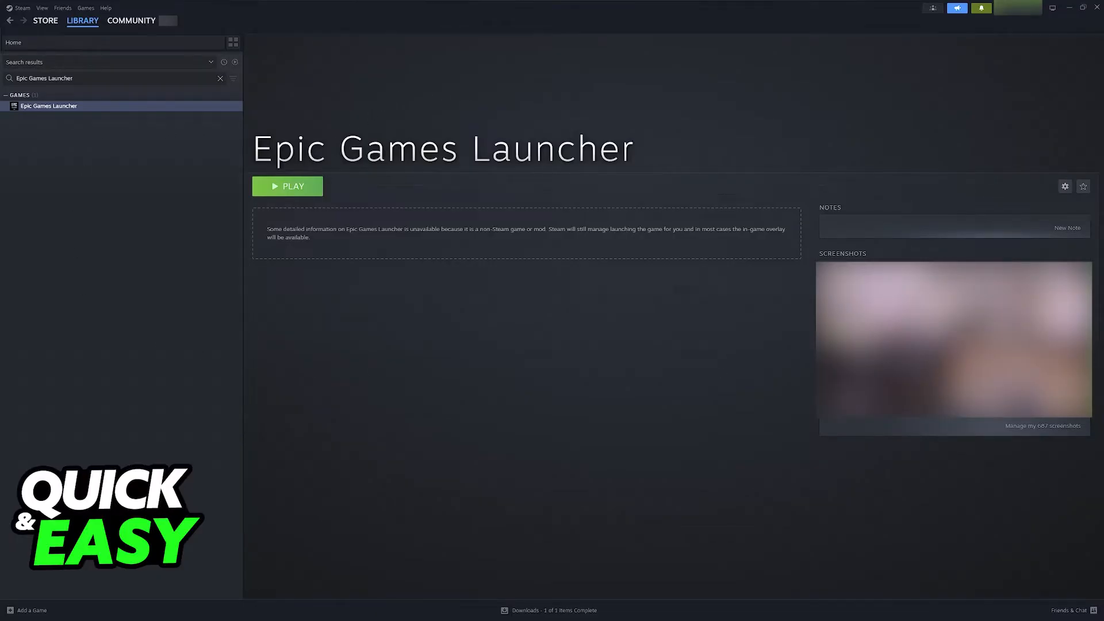
click(29, 609)
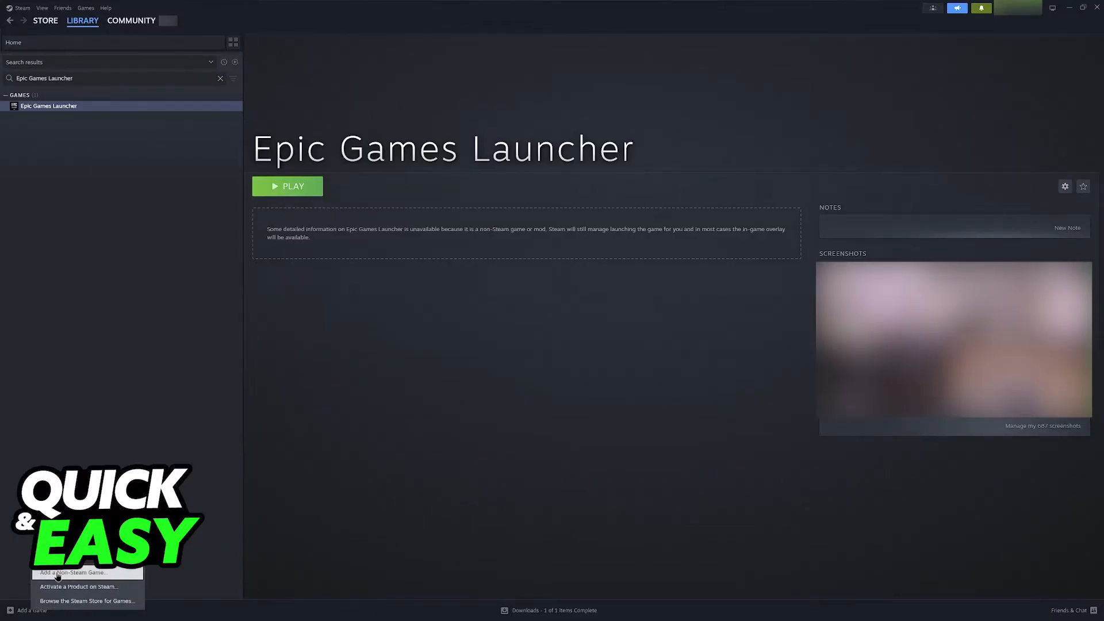
click(71, 572)
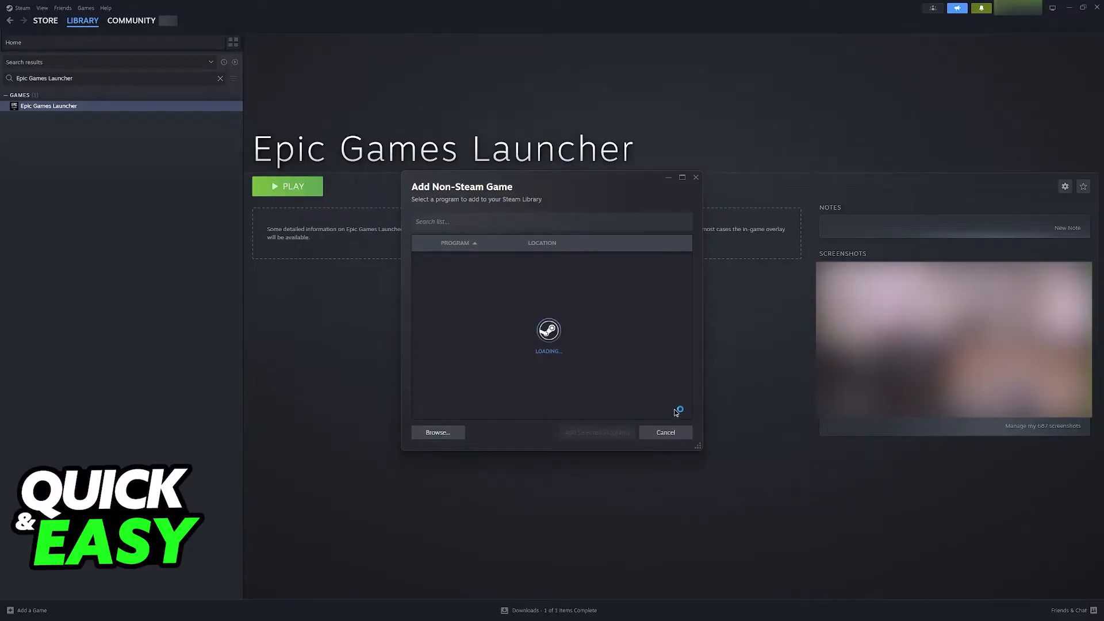
click(437, 432)
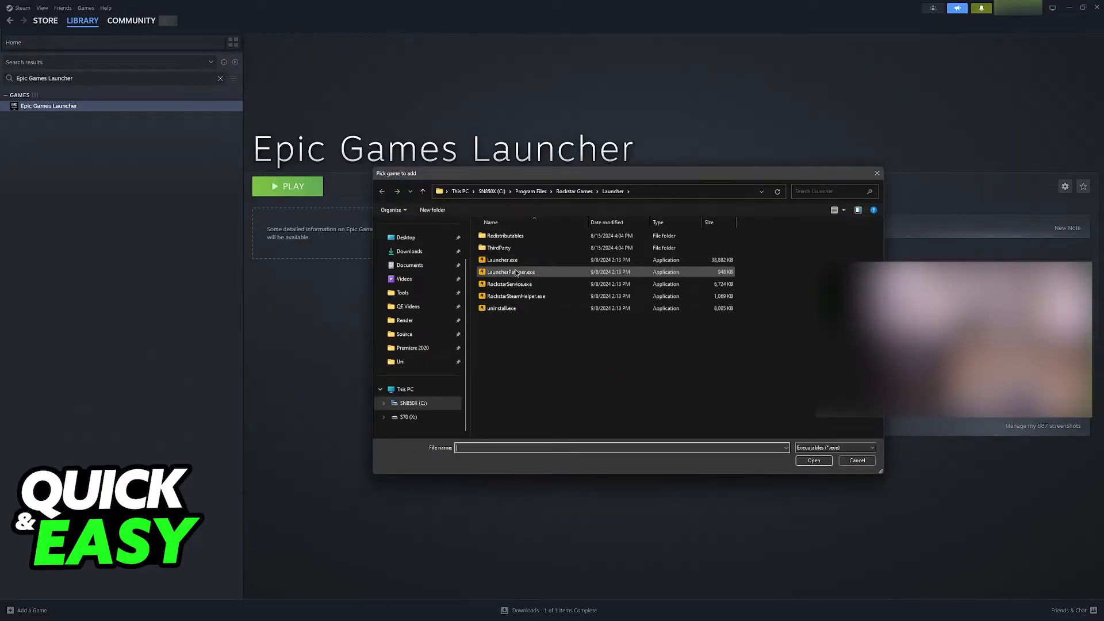
mouse_move(508, 284)
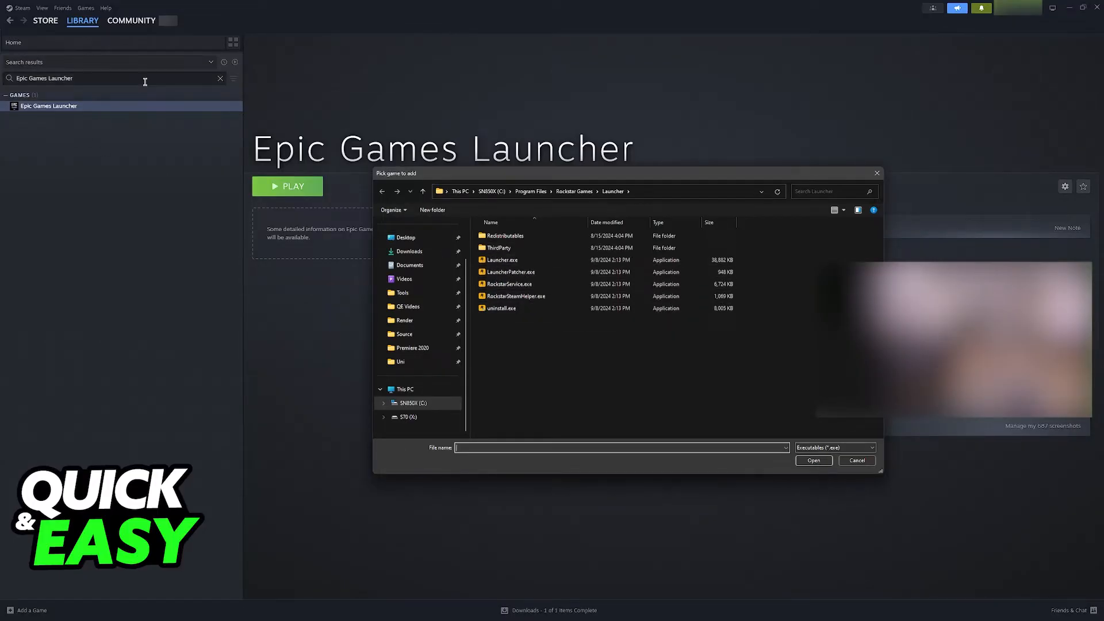
click(856, 461)
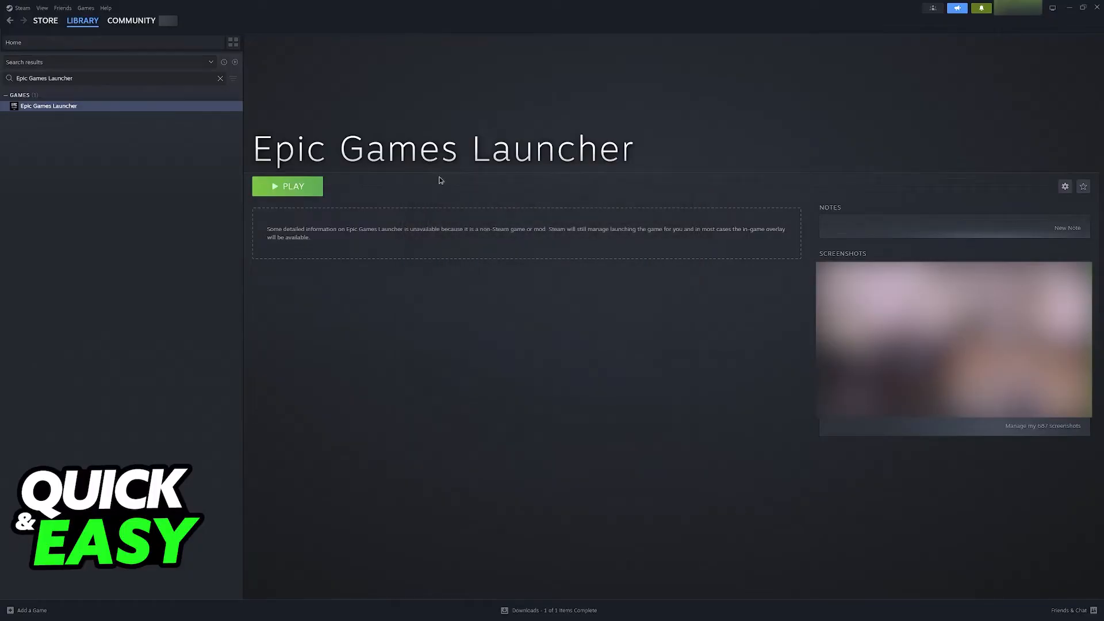
Step: Enable Steam Input in Epic Games Launcher's controller properties, then close the window
right_click(47, 106)
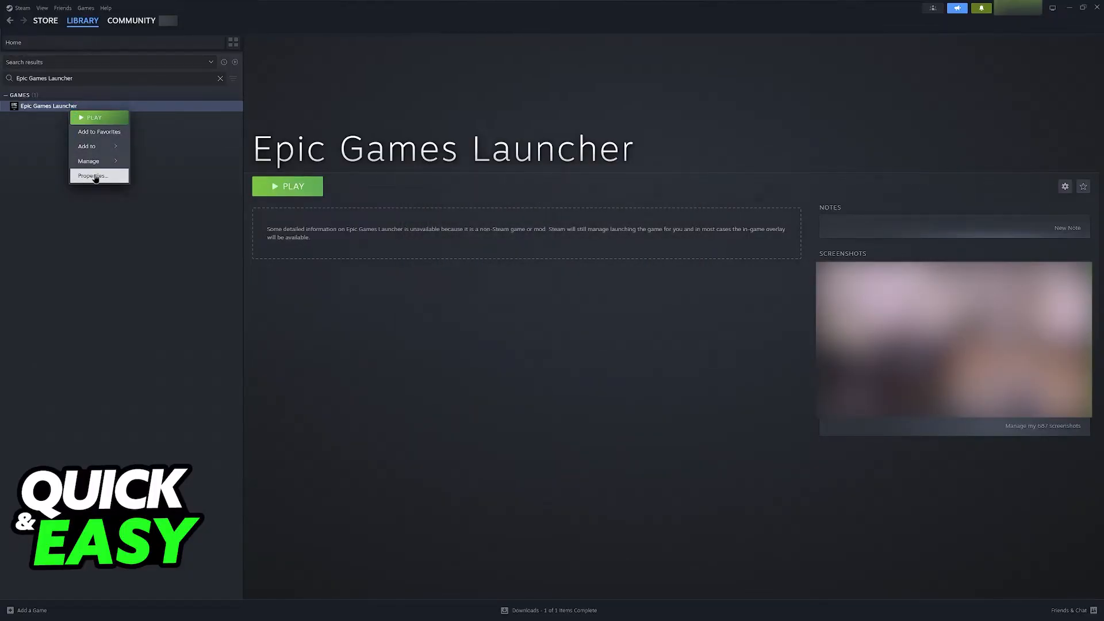
click(92, 175)
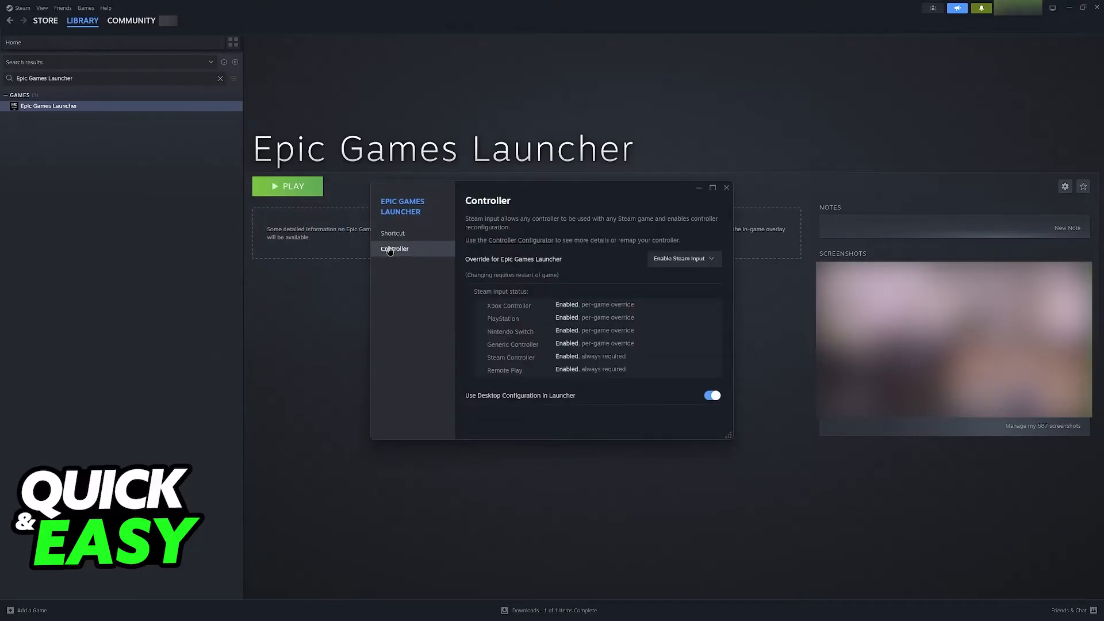
mouse_move(592, 267)
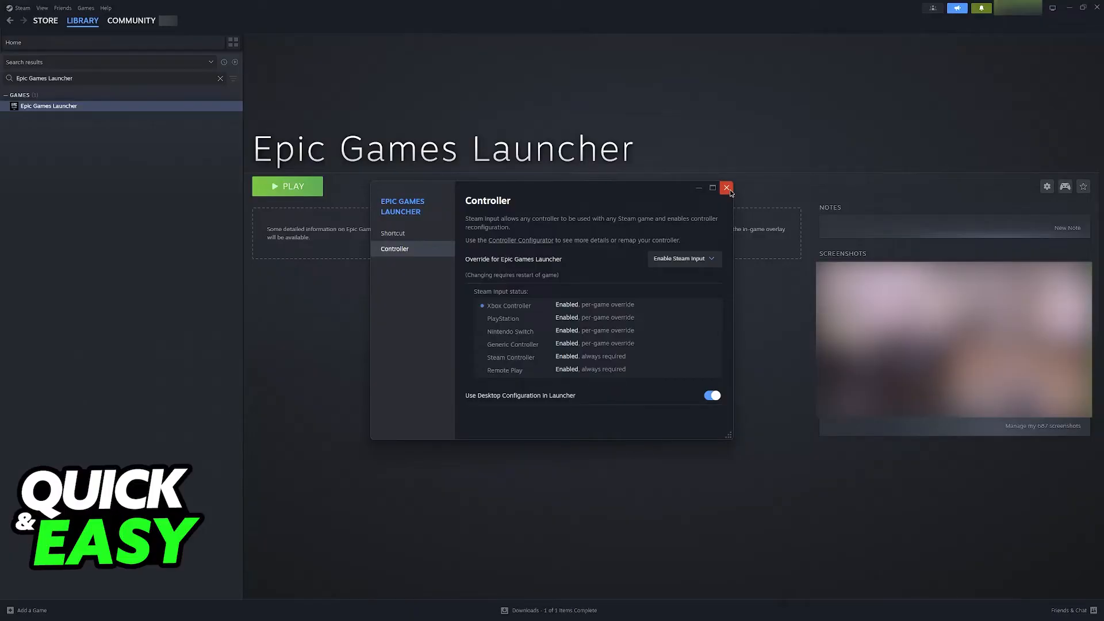
click(726, 187)
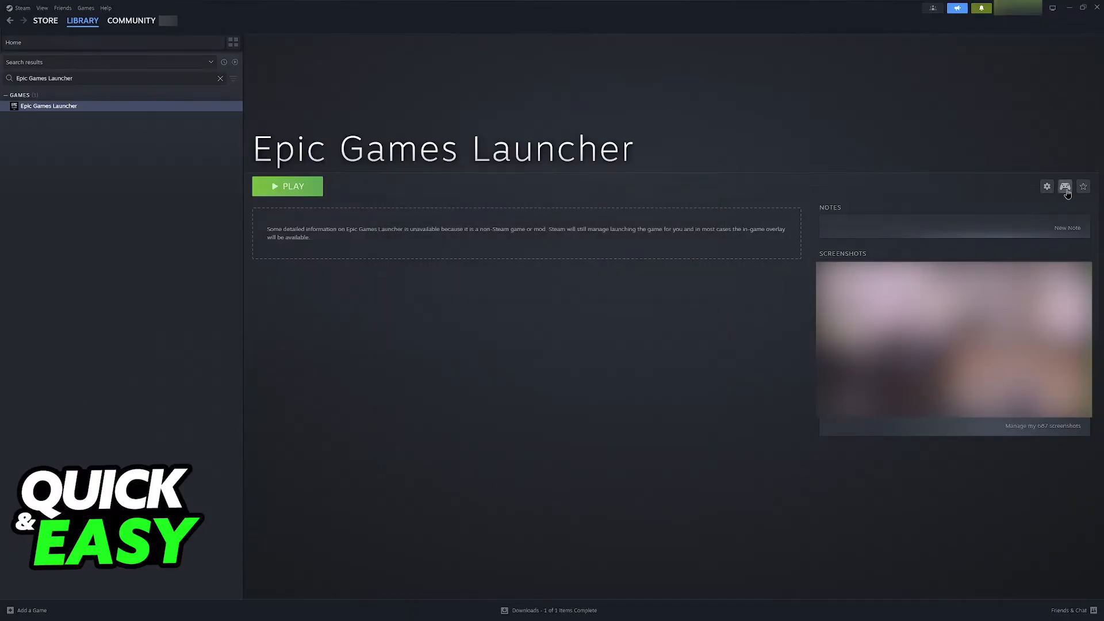
click(1064, 186)
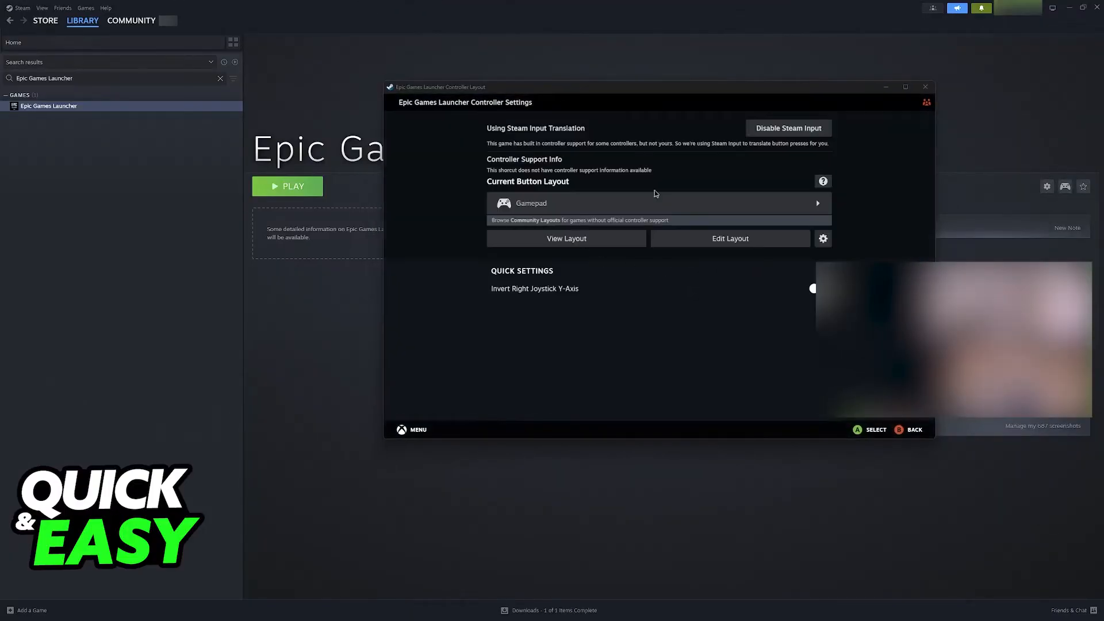
click(658, 203)
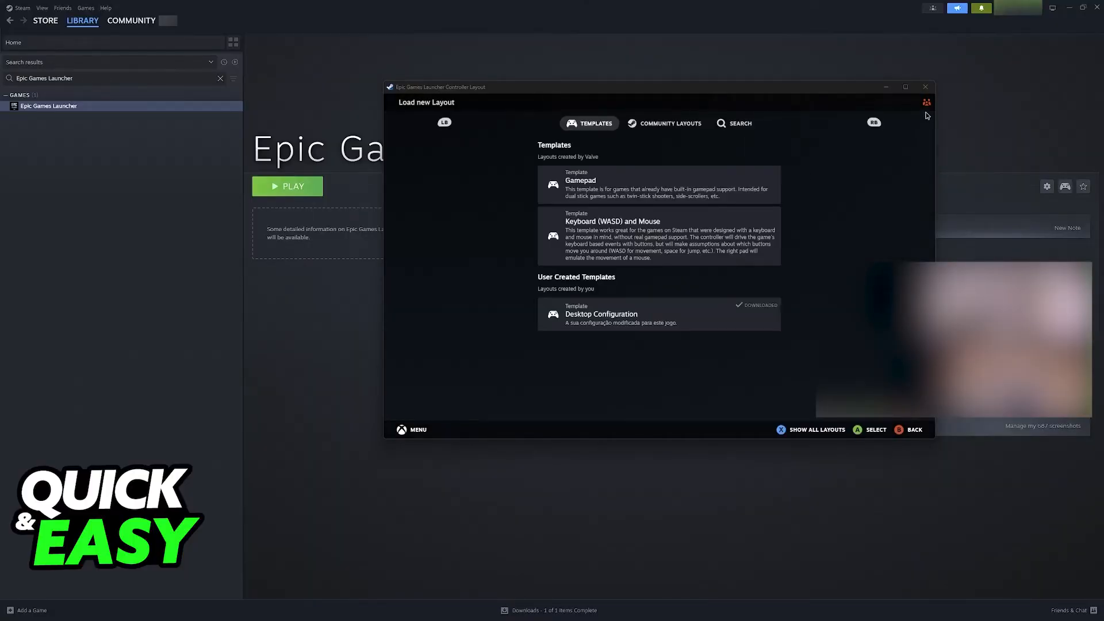
click(925, 87)
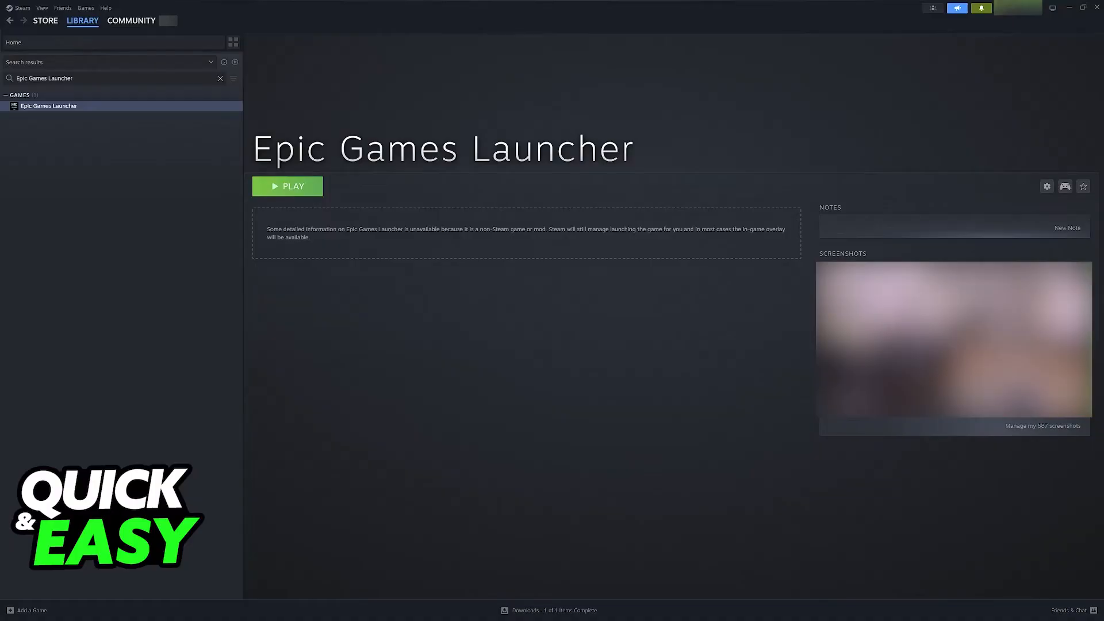
click(286, 185)
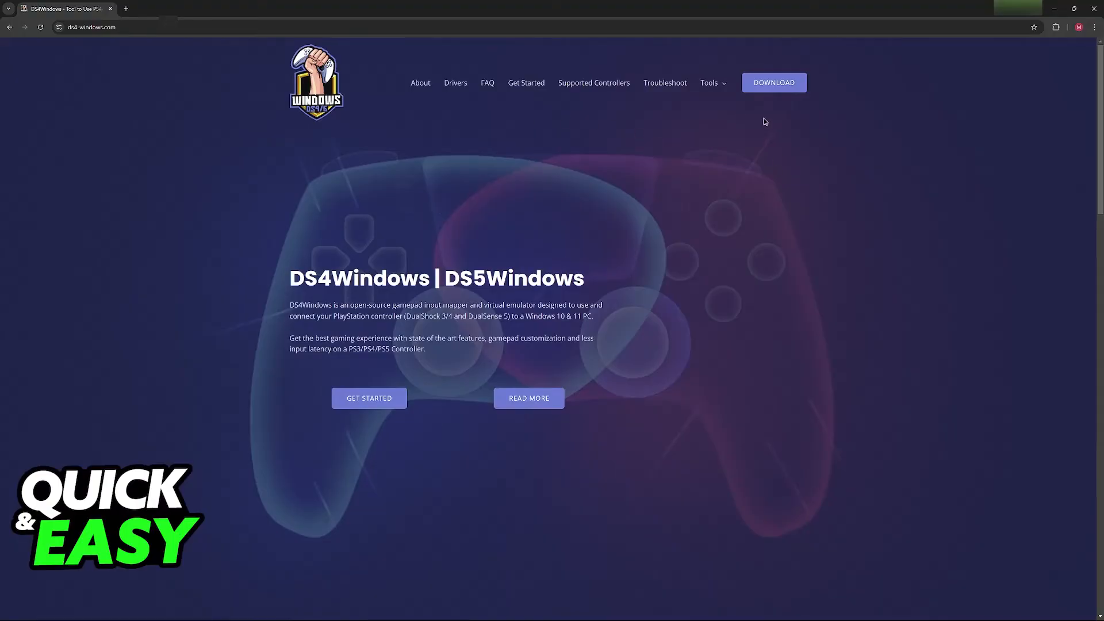
mouse_move(808, 264)
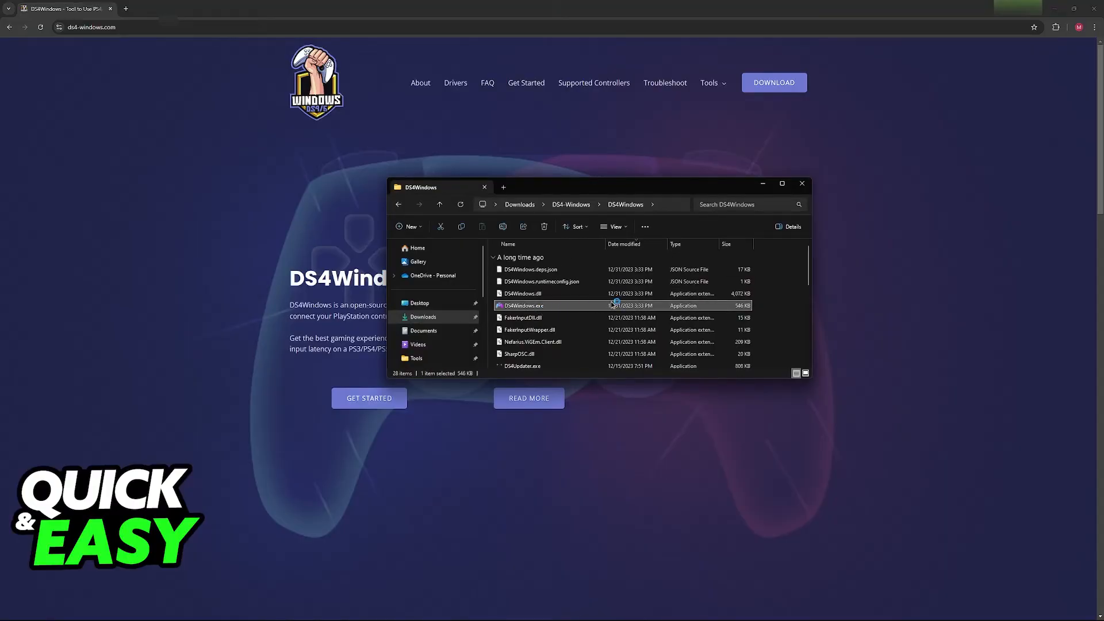
mouse_move(551, 317)
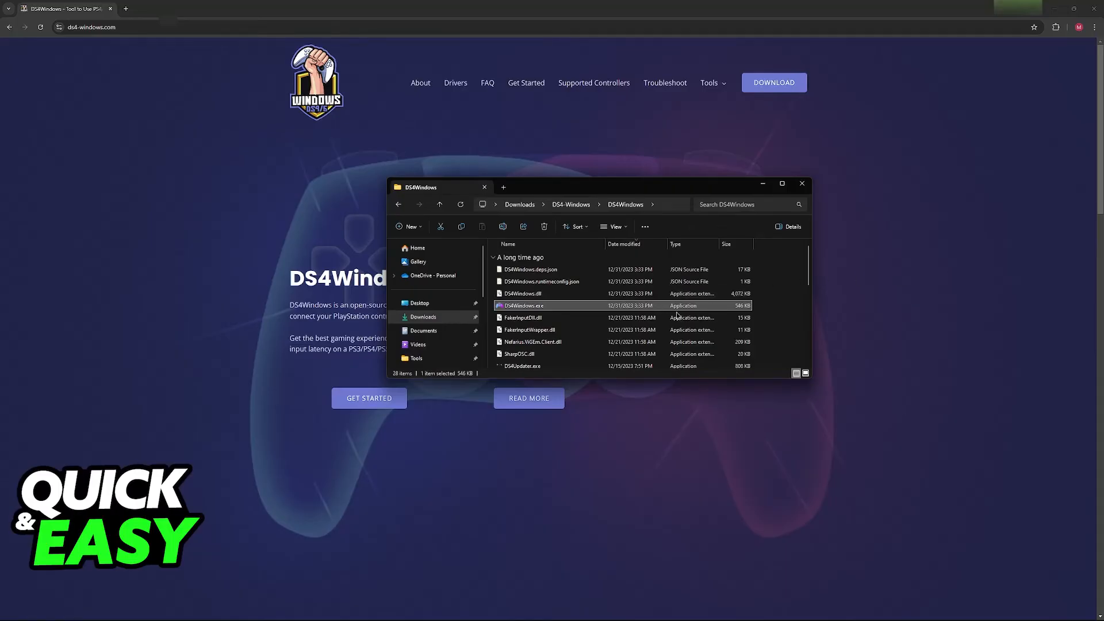
Step: Launch DS4Windows.exe from Downloads > DS4-Windows > DS4Windows
double_click(521, 304)
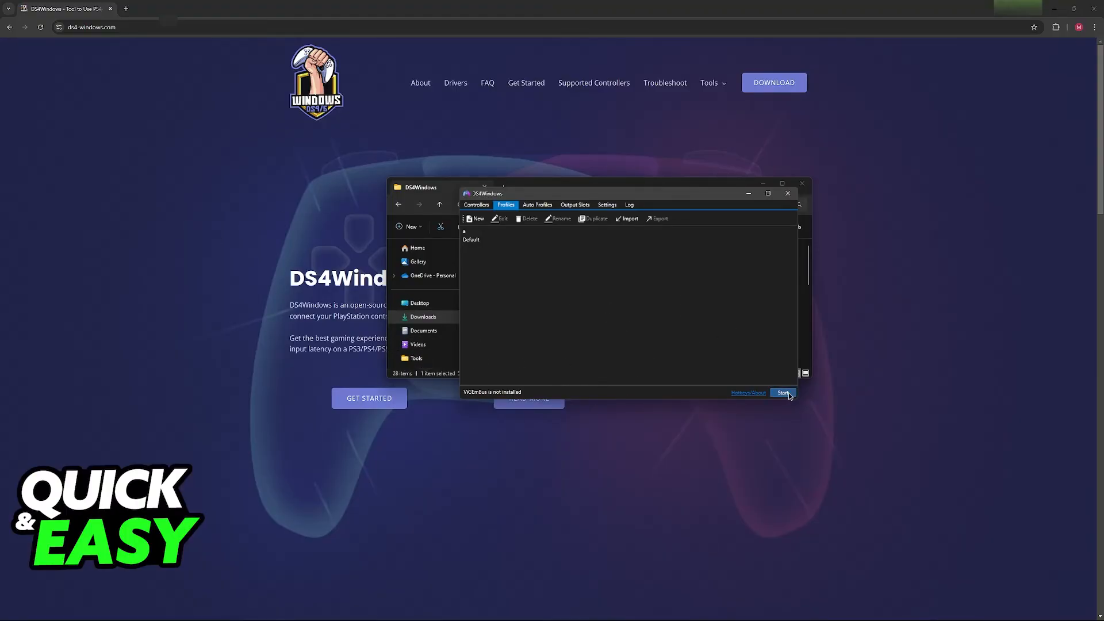
Step: Start DS4Windows controller mapping and open the Default profile in the editor
click(501, 218)
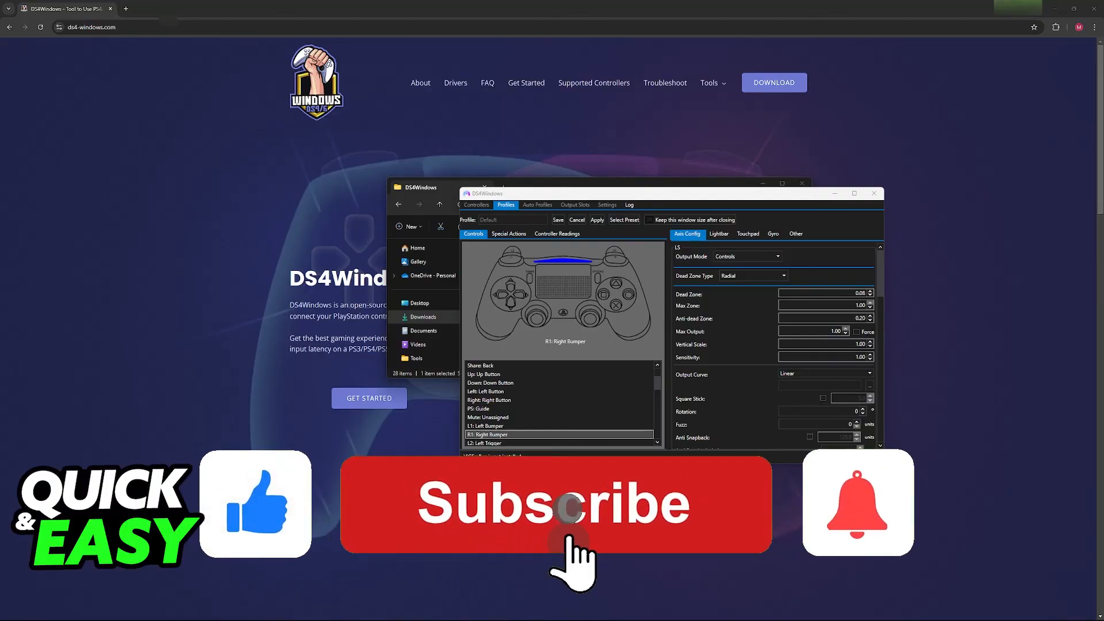
click(554, 504)
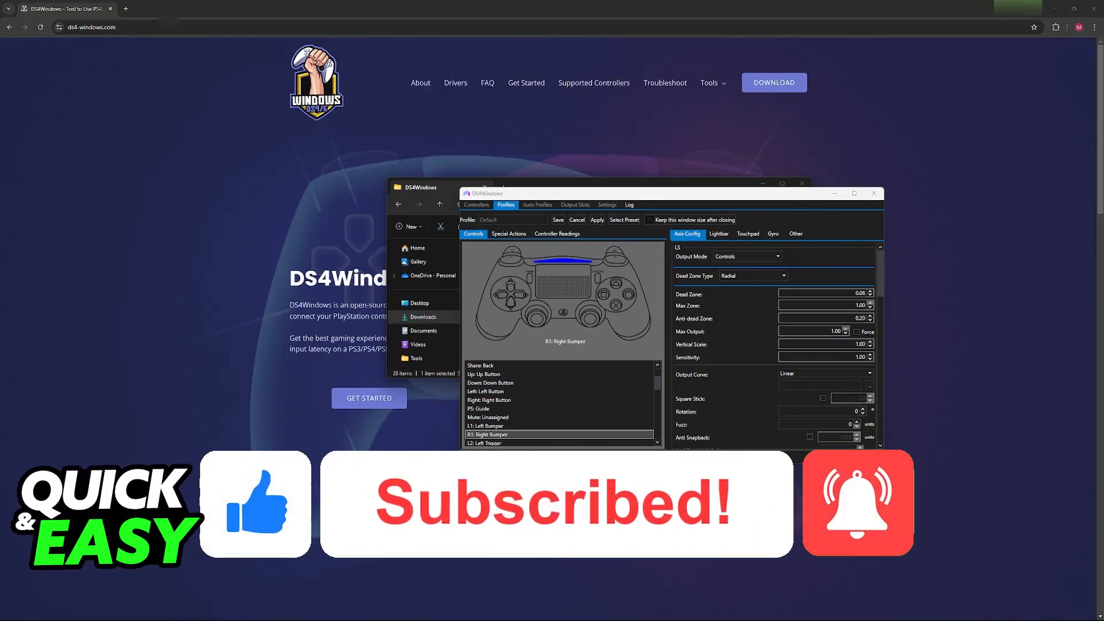